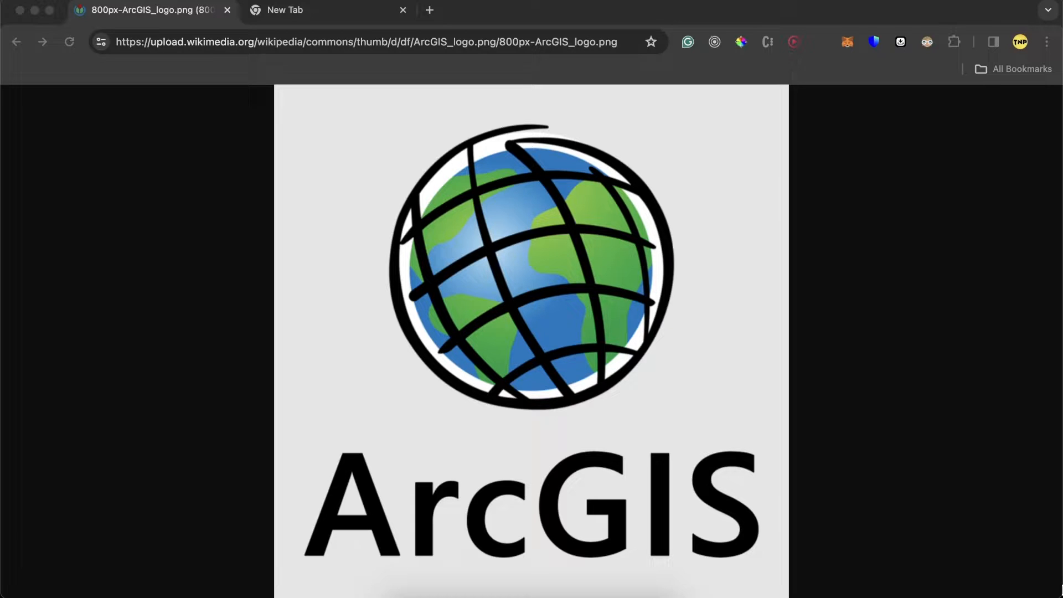
{"action": "mouse_move", "coordinate": [548, 188]}
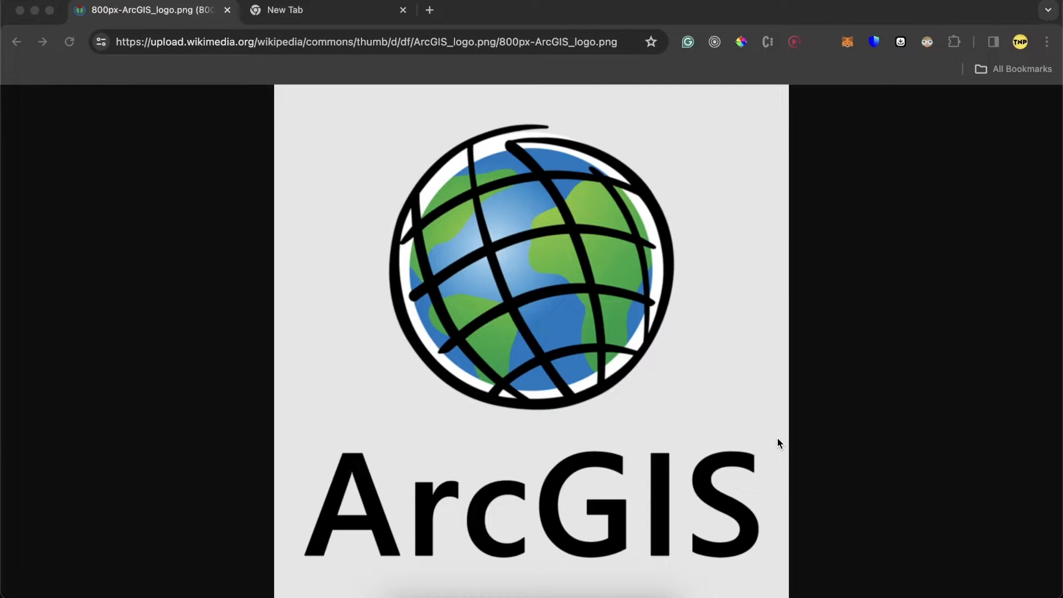
{"action": "mouse_move", "coordinate": [779, 411]}
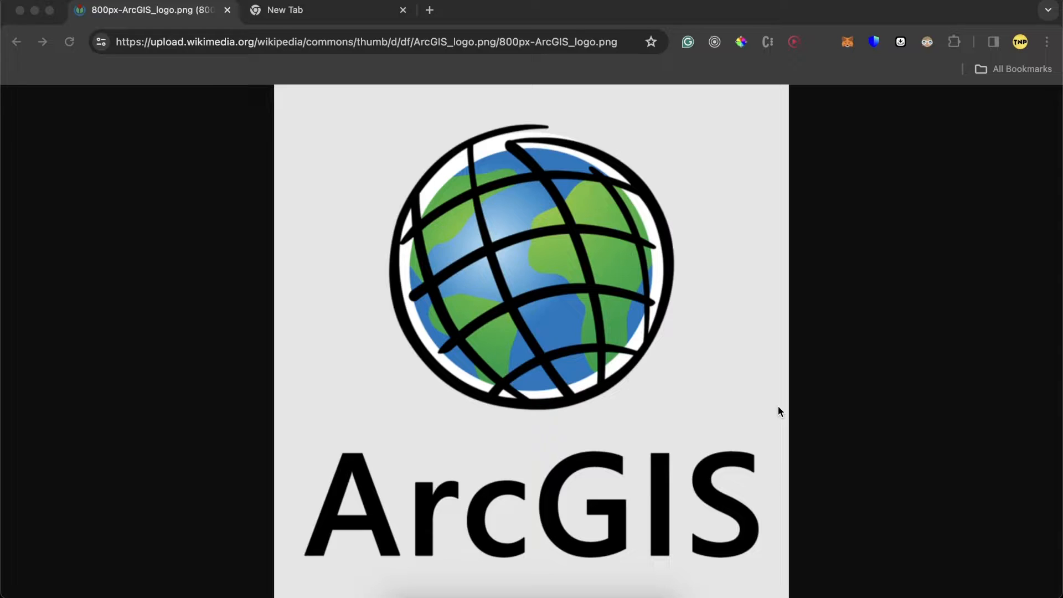
{"action": "mouse_move", "coordinate": [861, 562]}
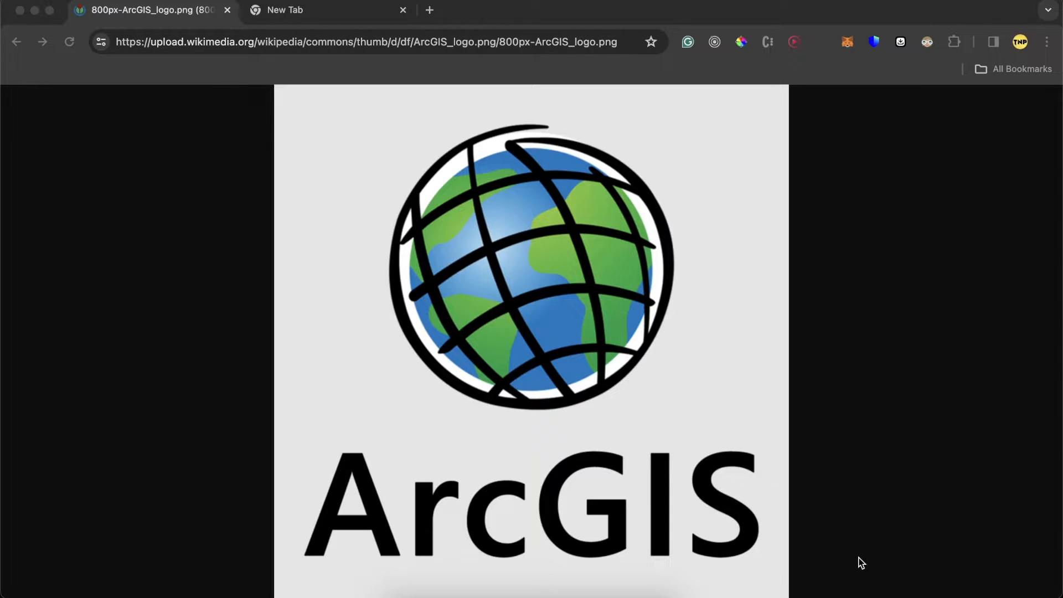
{"action": "mouse_move", "coordinate": [858, 550]}
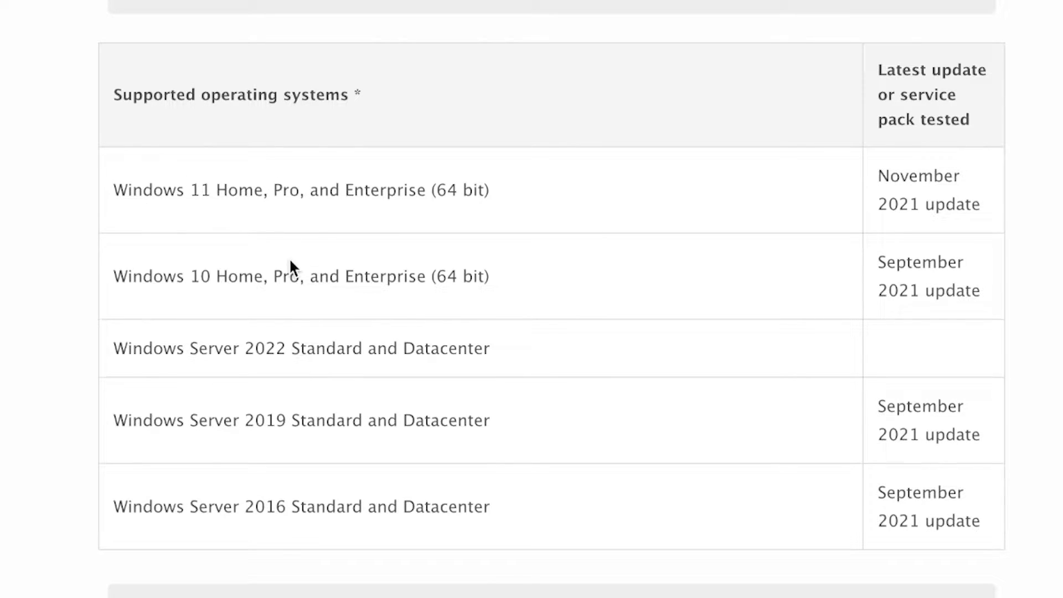
Close the About This Mac window so the ArcGIS supported operating systems table shows again.
{"action": "scroll", "scroll_direction": "down", "scroll_amount": 3}
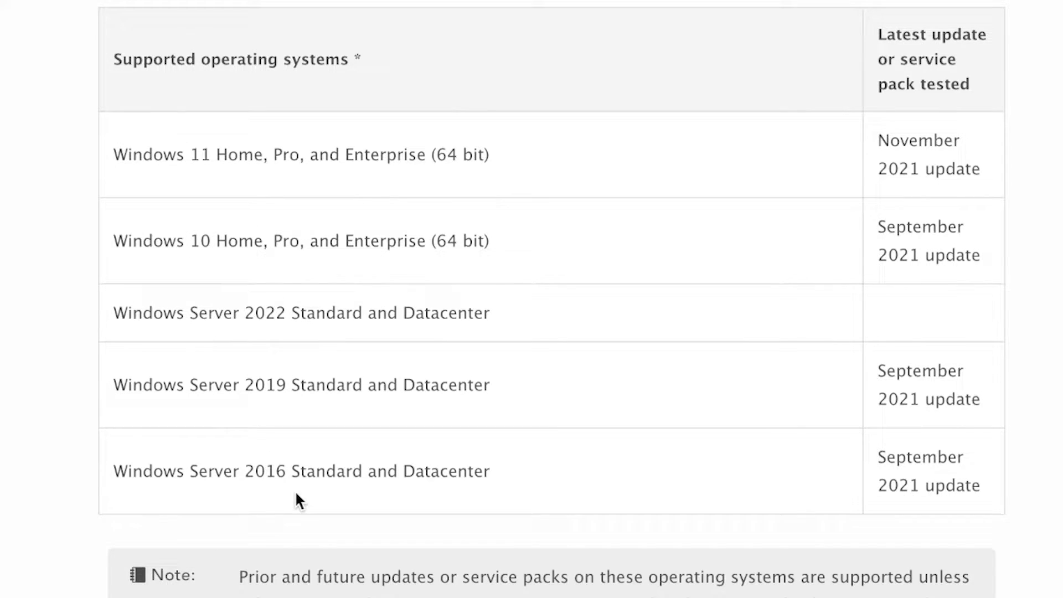
{"action": "scroll", "scroll_direction": "down", "scroll_amount": 3}
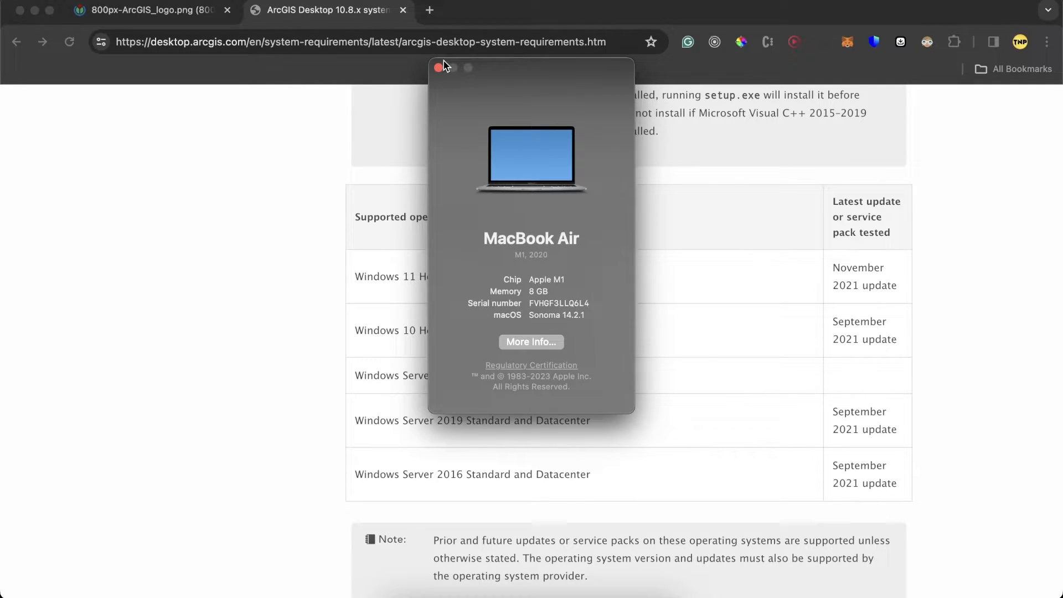
{"action": "left_click", "coordinate": [439, 67]}
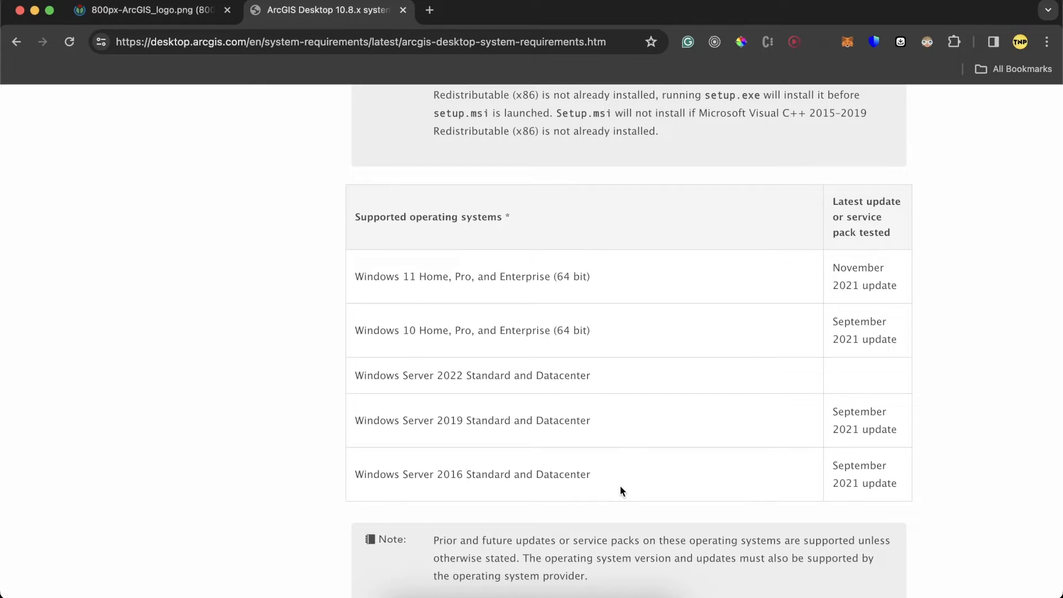
{"action": "mouse_move", "coordinate": [615, 414]}
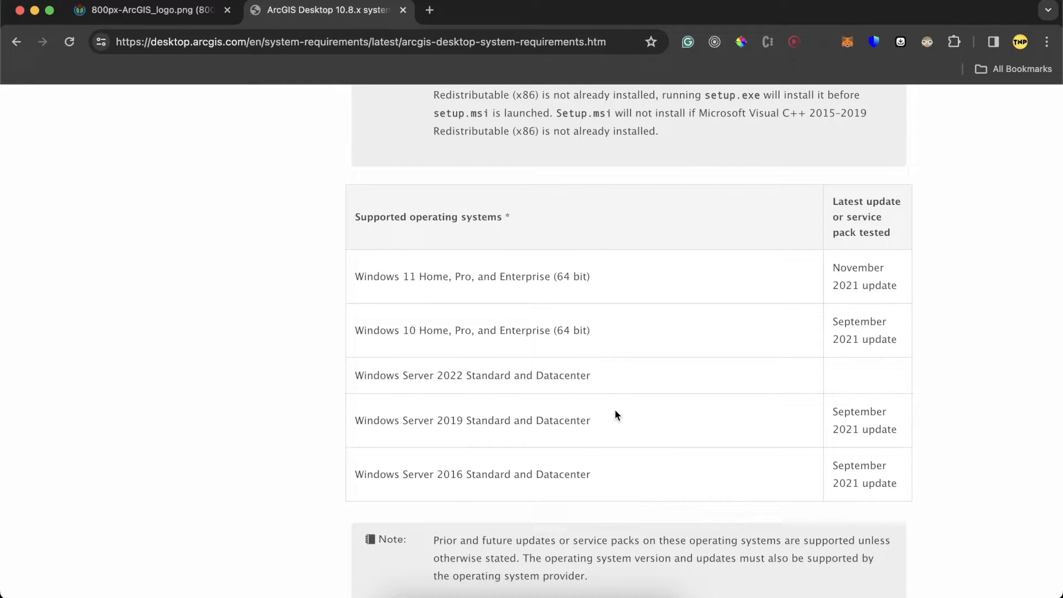
{"action": "mouse_move", "coordinate": [558, 371]}
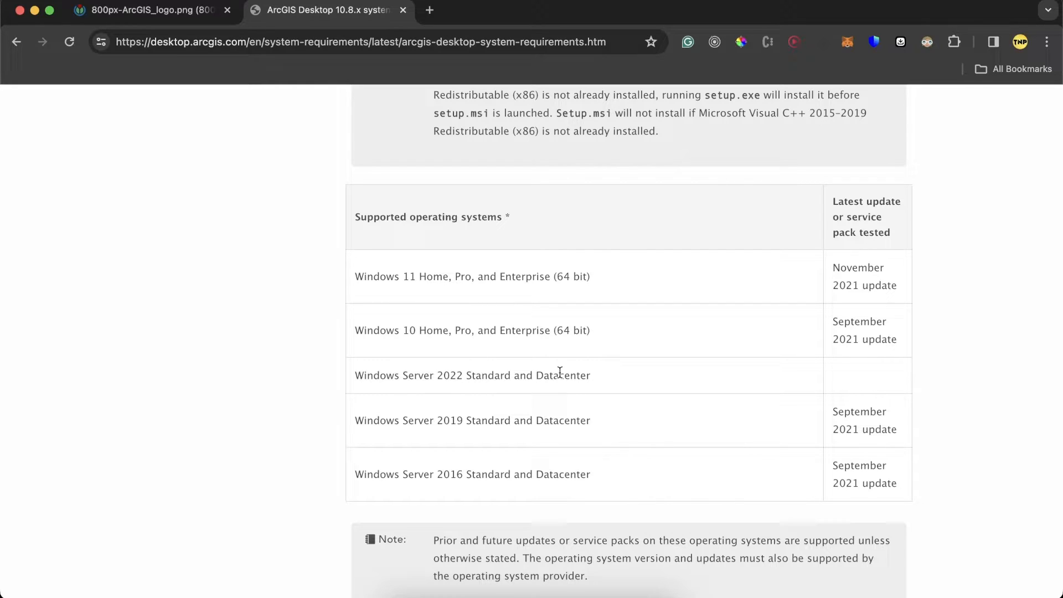
{"action": "mouse_move", "coordinate": [474, 535]}
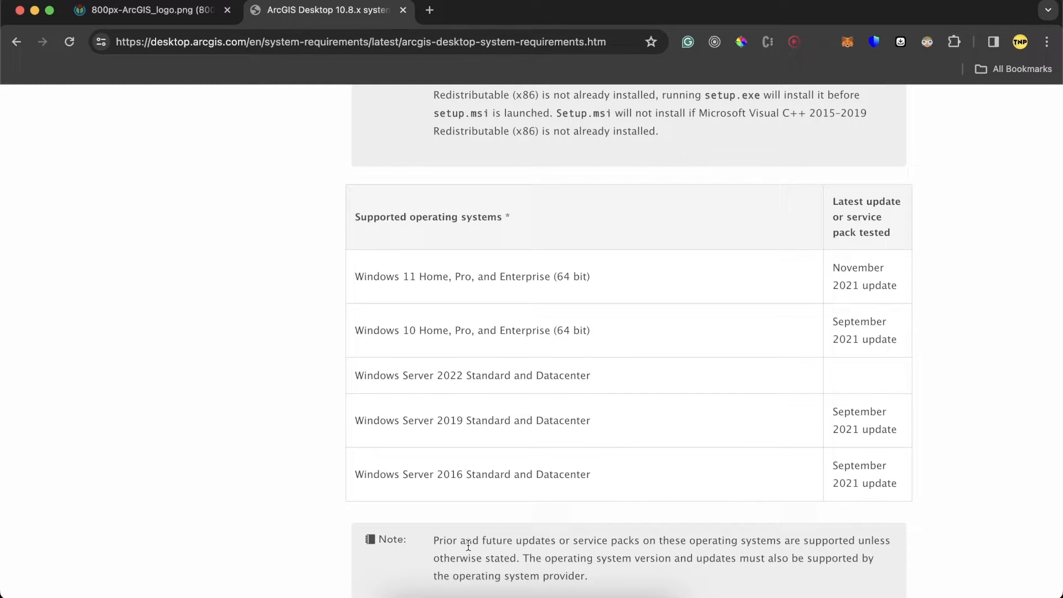
{"action": "mouse_move", "coordinate": [461, 593]}
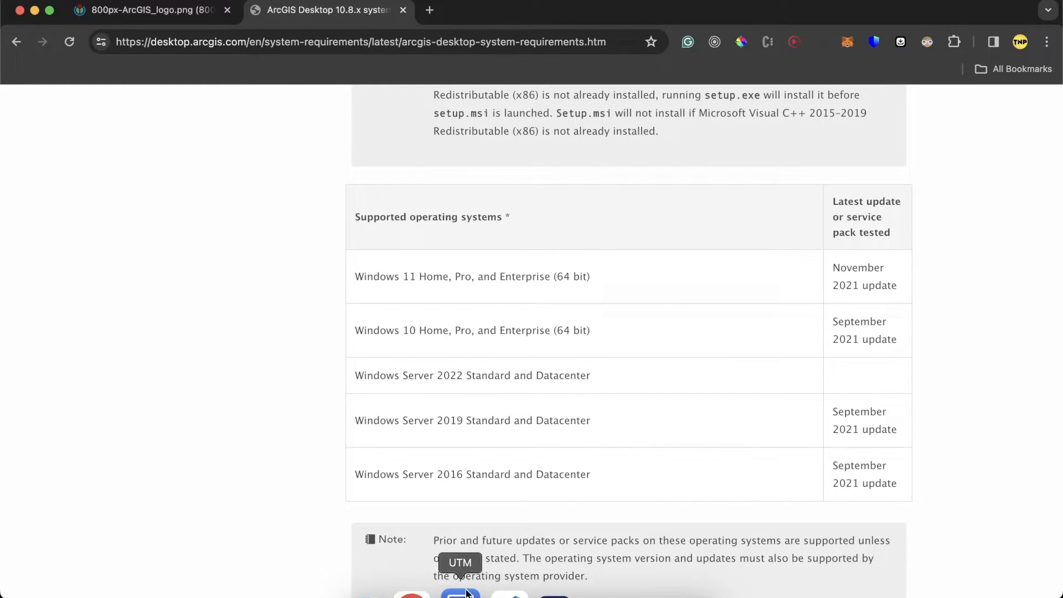
Search Google for 'download utm' and go to the 'UTM | Virtual machines for Mac' homepage.
{"action": "type", "text": "downlo"}
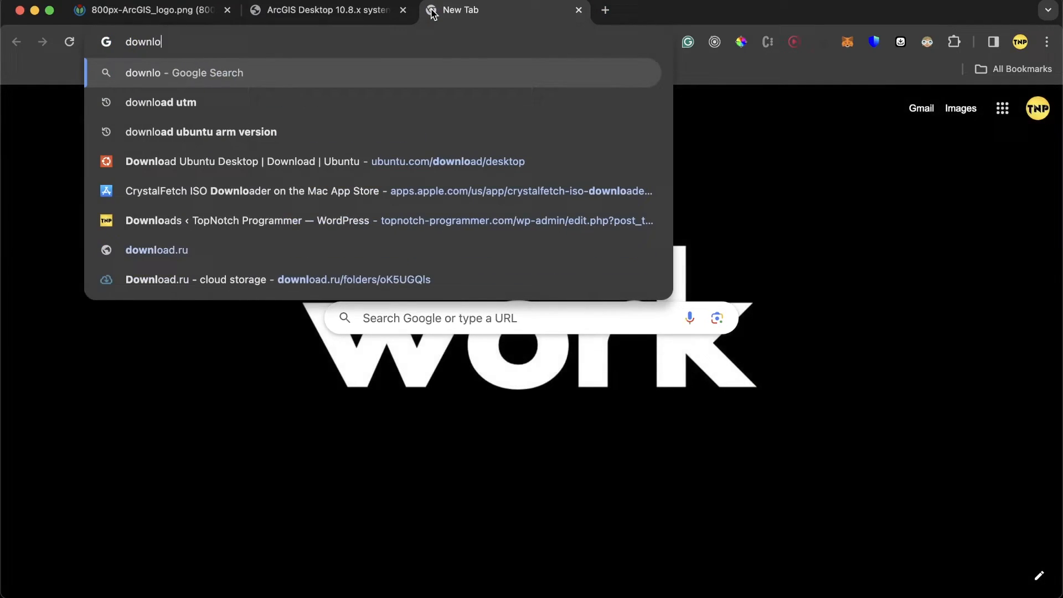
{"action": "left_click", "coordinate": [160, 102]}
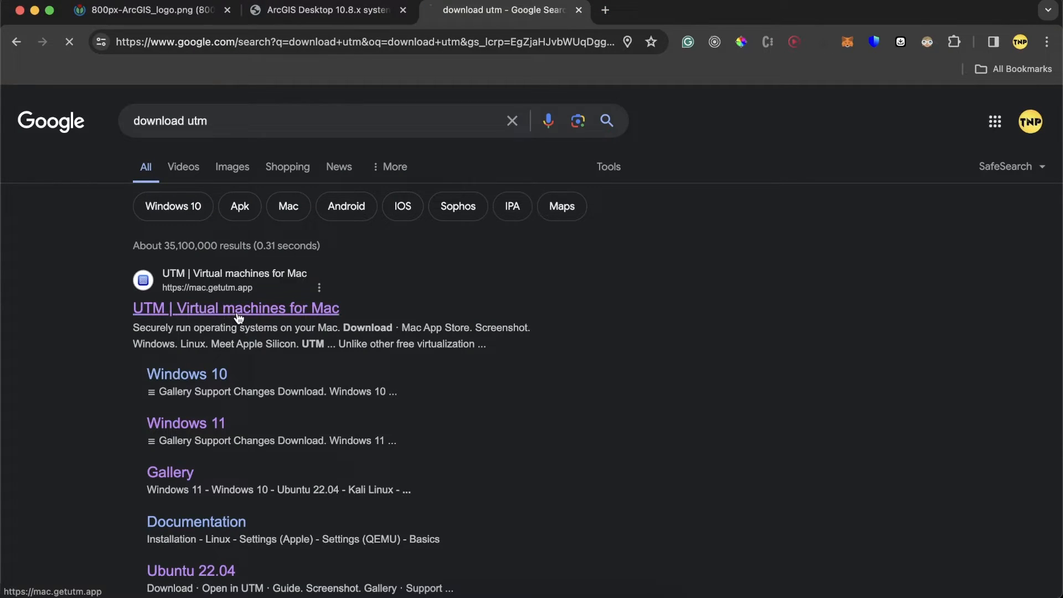
{"action": "left_click", "coordinate": [235, 308]}
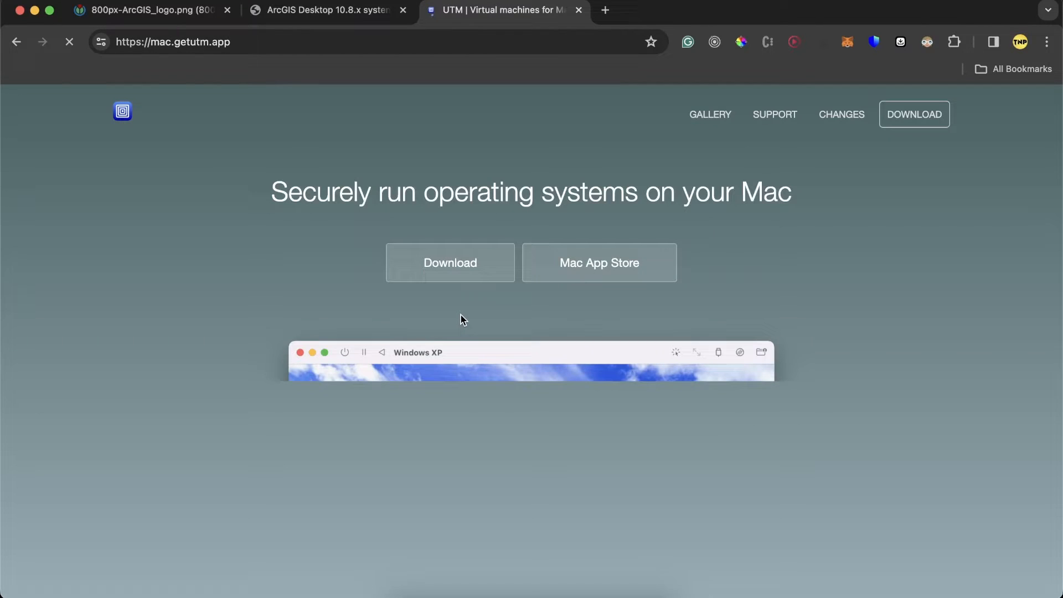
{"action": "scroll", "scroll_direction": "down", "scroll_amount": 3}
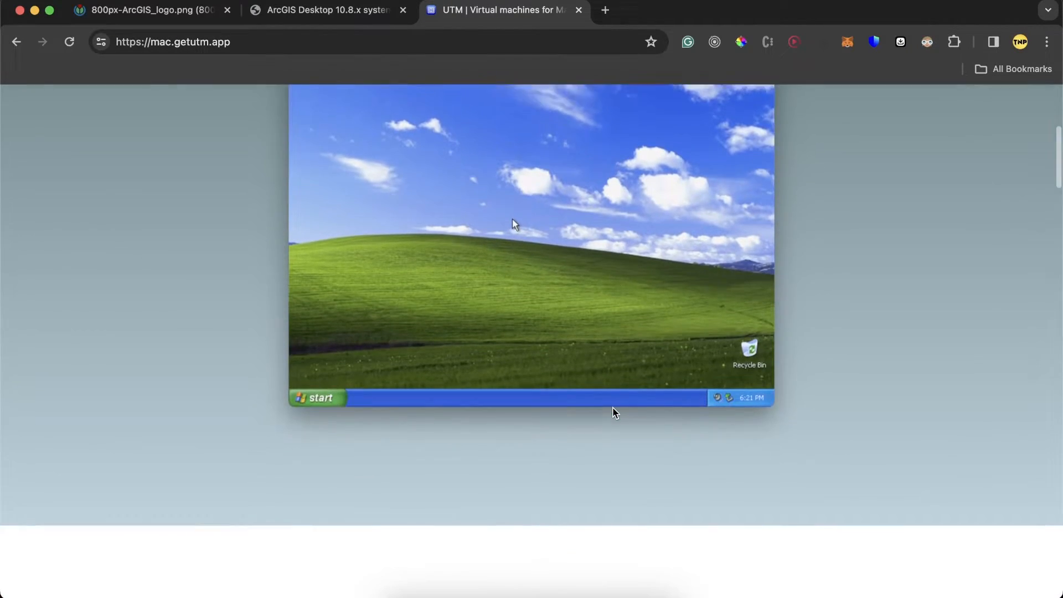
{"action": "scroll", "scroll_direction": "down", "scroll_amount": 3}
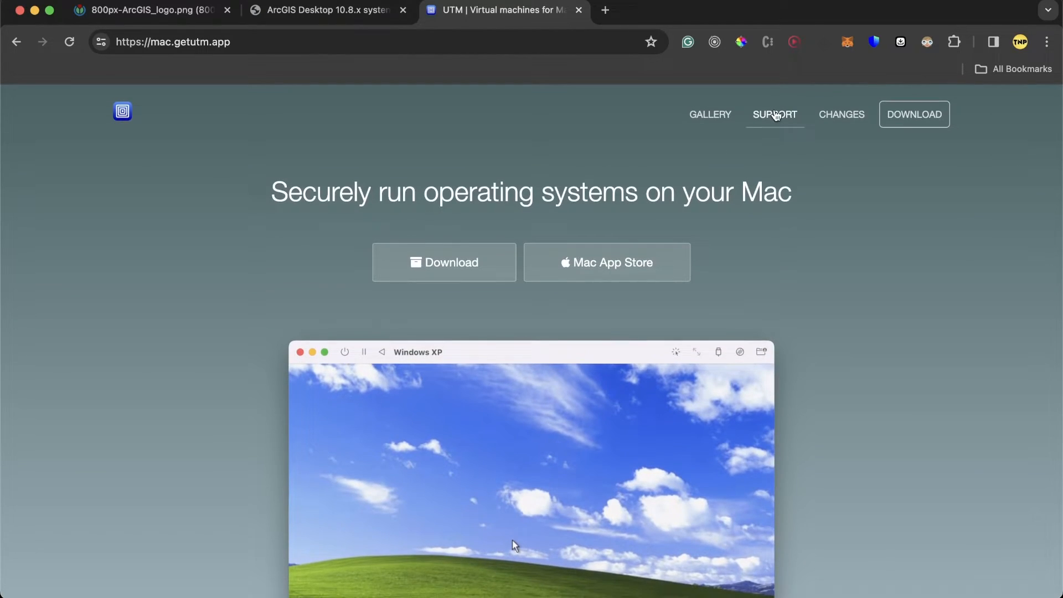
Show the UTM gallery page listing Windows 10 and Windows 11 ARM64/x64 virtual machines.
{"action": "left_click", "coordinate": [710, 114]}
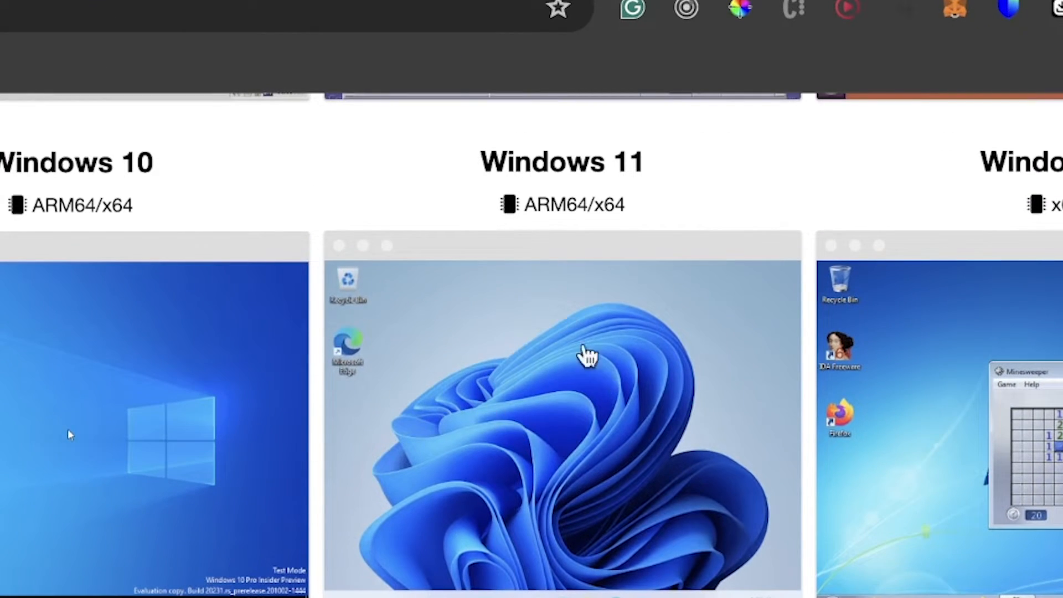
{"action": "mouse_move", "coordinate": [508, 423]}
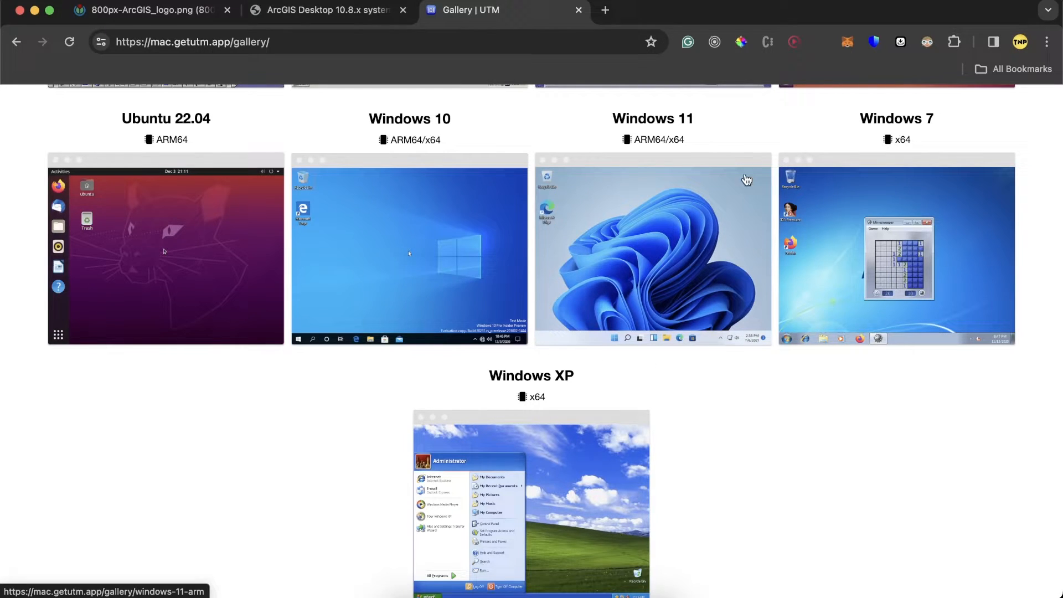
{"action": "mouse_move", "coordinate": [560, 159]}
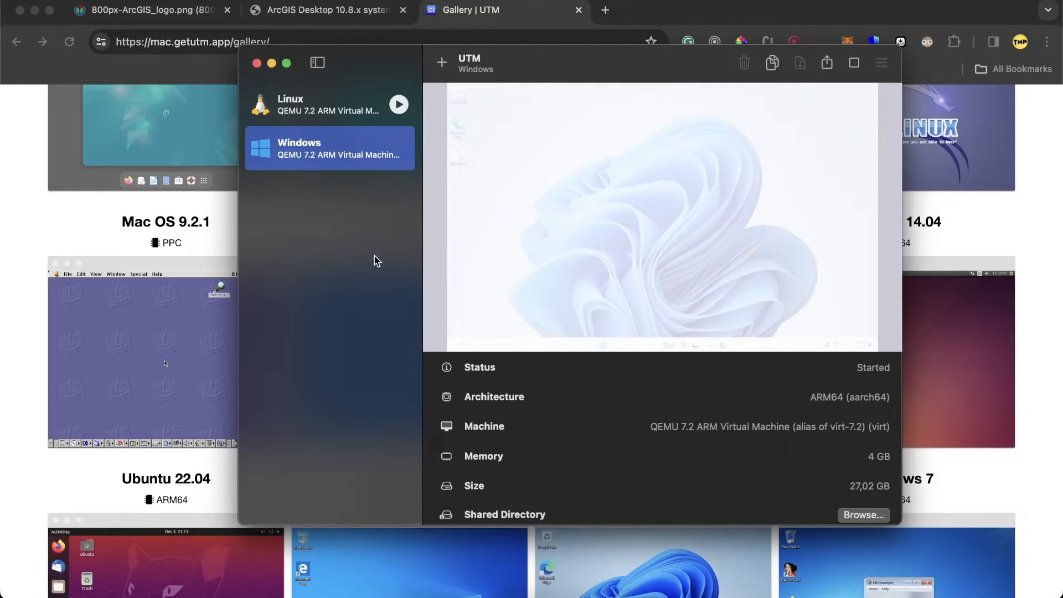
{"action": "mouse_move", "coordinate": [501, 344]}
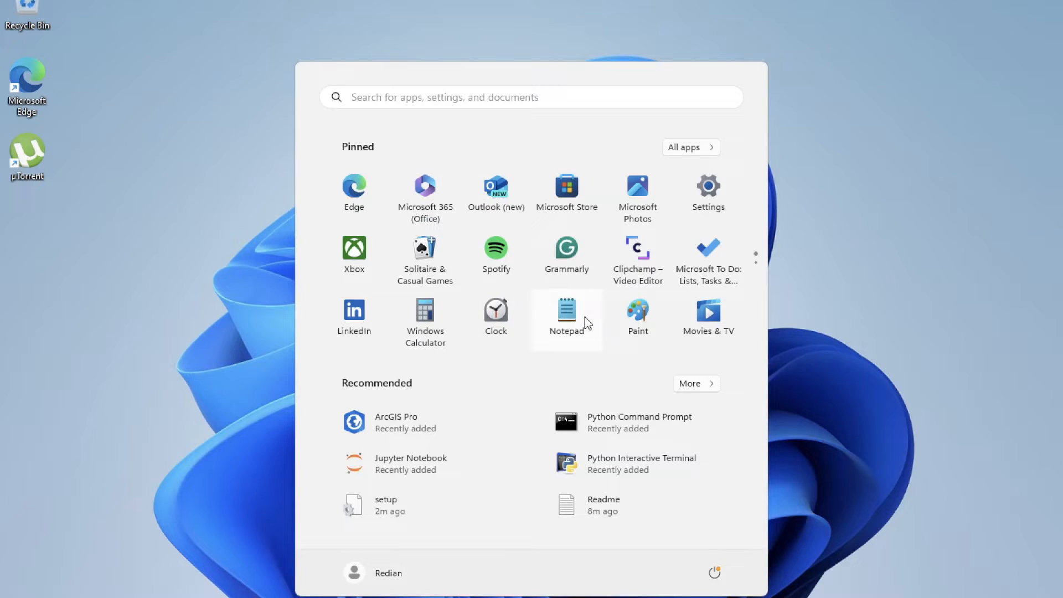
{"action": "mouse_move", "coordinate": [771, 256]}
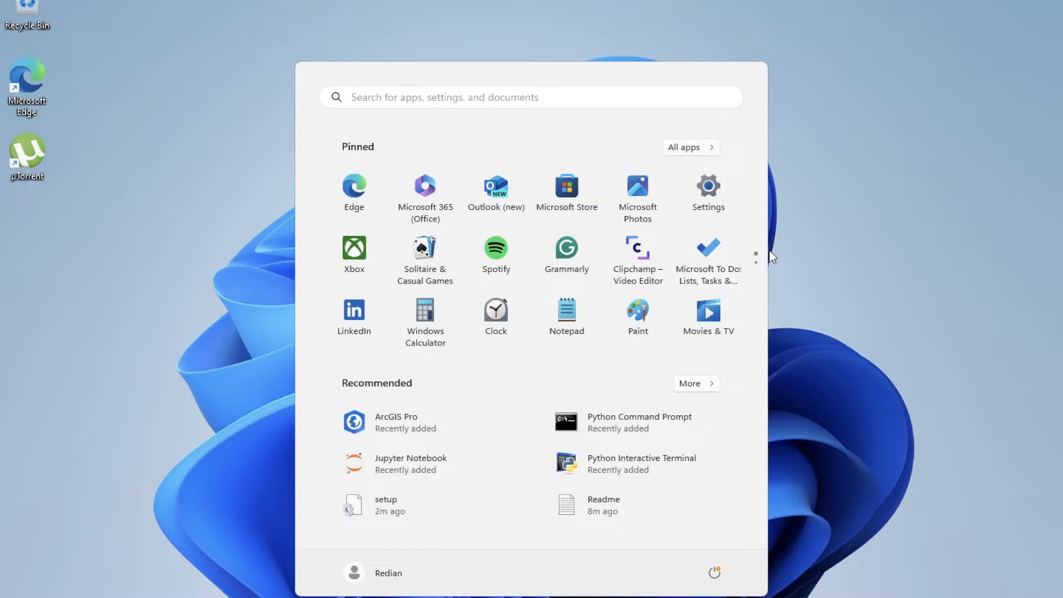
{"action": "mouse_move", "coordinate": [780, 262]}
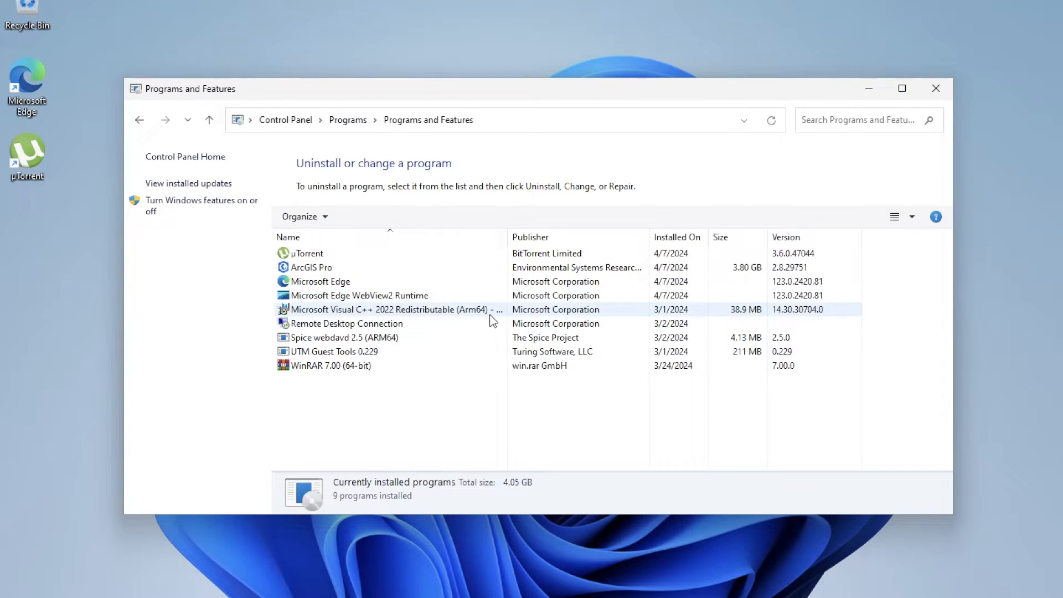
Reach Programs and Features and find the ArcGIS Pro 2.8.29751 entry at 3.80 GB.
{"action": "left_click", "coordinate": [309, 253]}
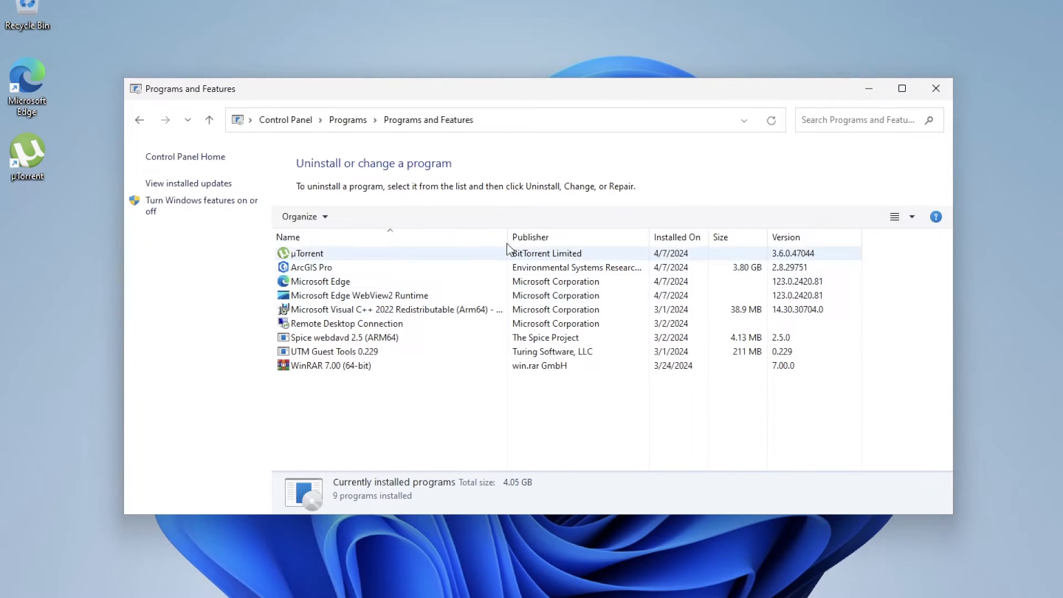
{"action": "left_click", "coordinate": [319, 282]}
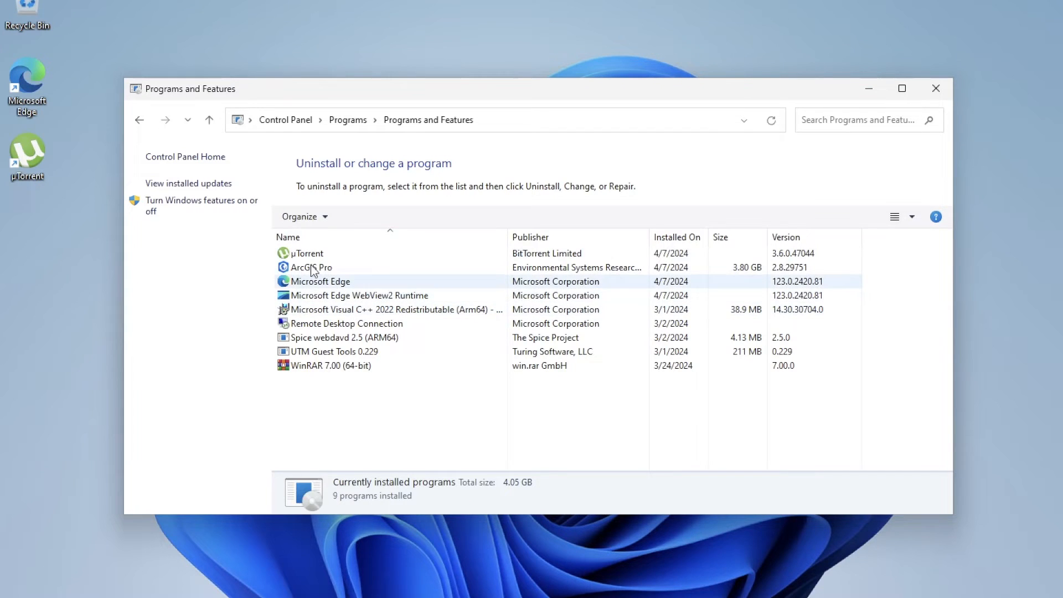
{"action": "type", "text": "ArcGIS Pro"}
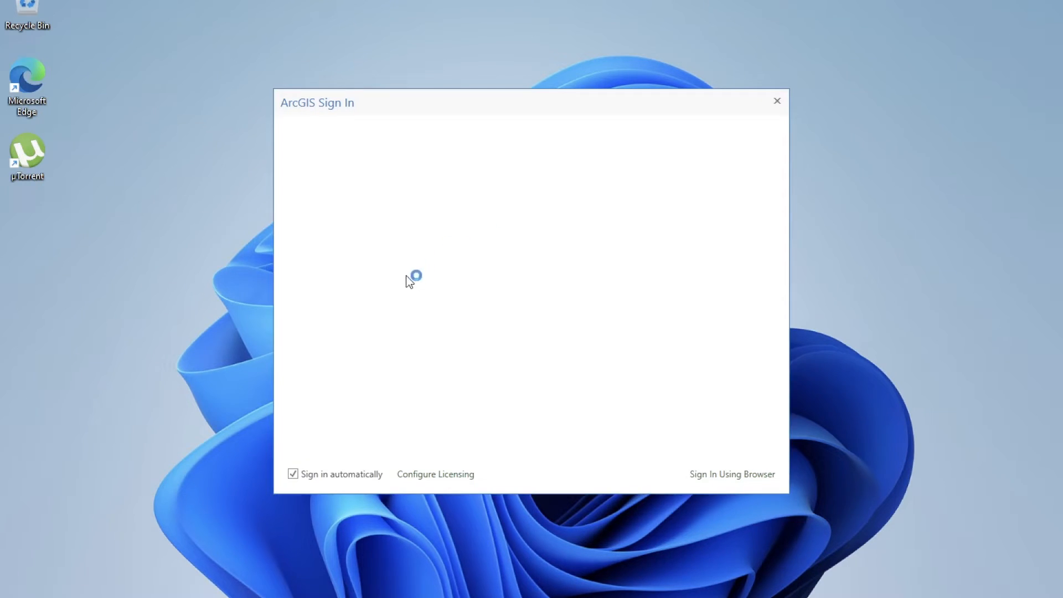
{"action": "mouse_move", "coordinate": [724, 102]}
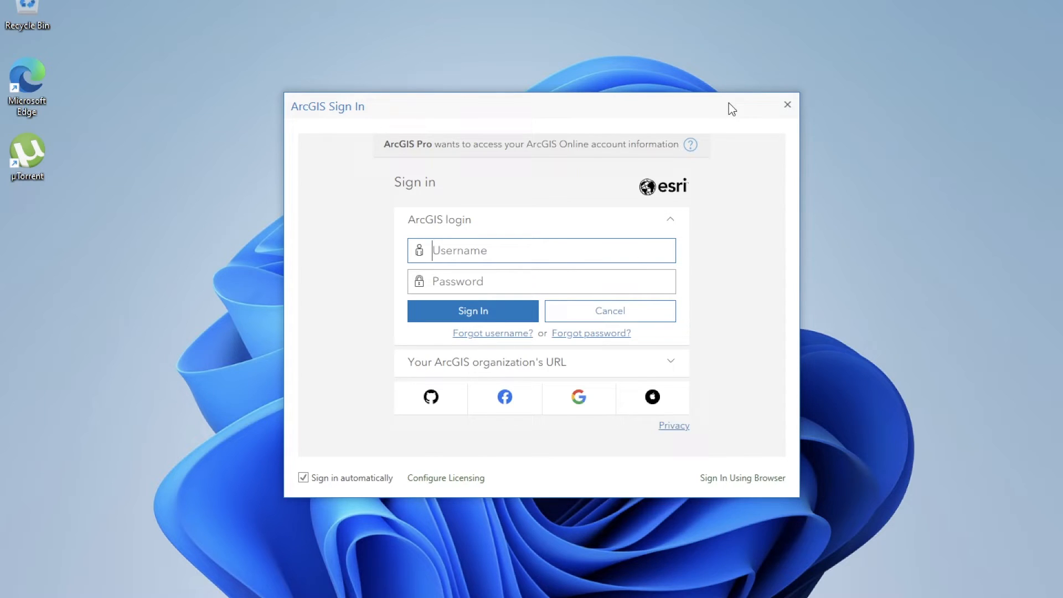
Dismiss the ArcGIS Sign In dialog without logging in so ArcGIS Pro continues initializing.
{"action": "left_click", "coordinate": [472, 310]}
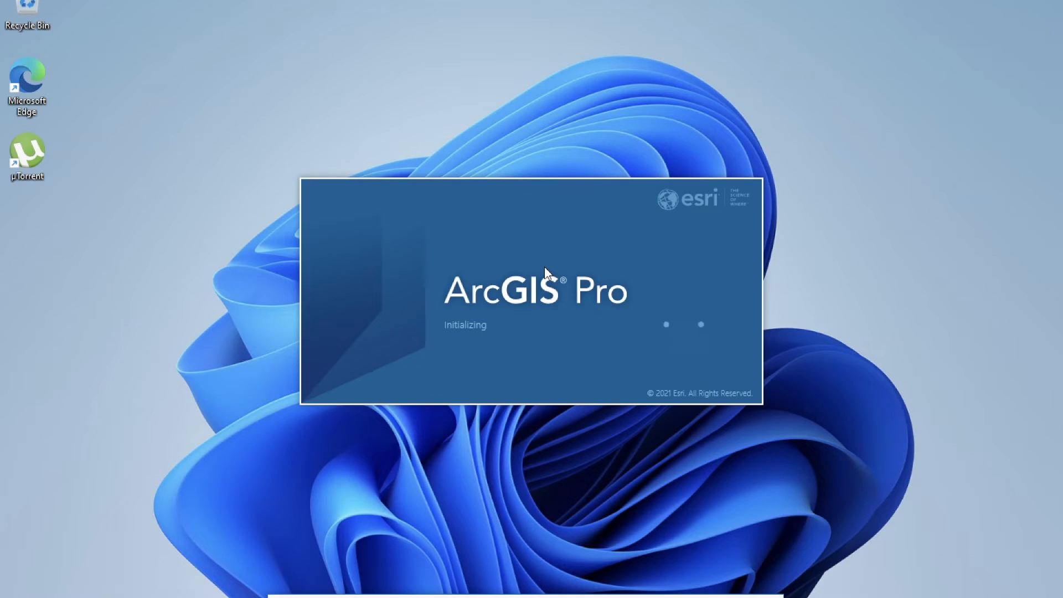
{"action": "mouse_move", "coordinate": [568, 251]}
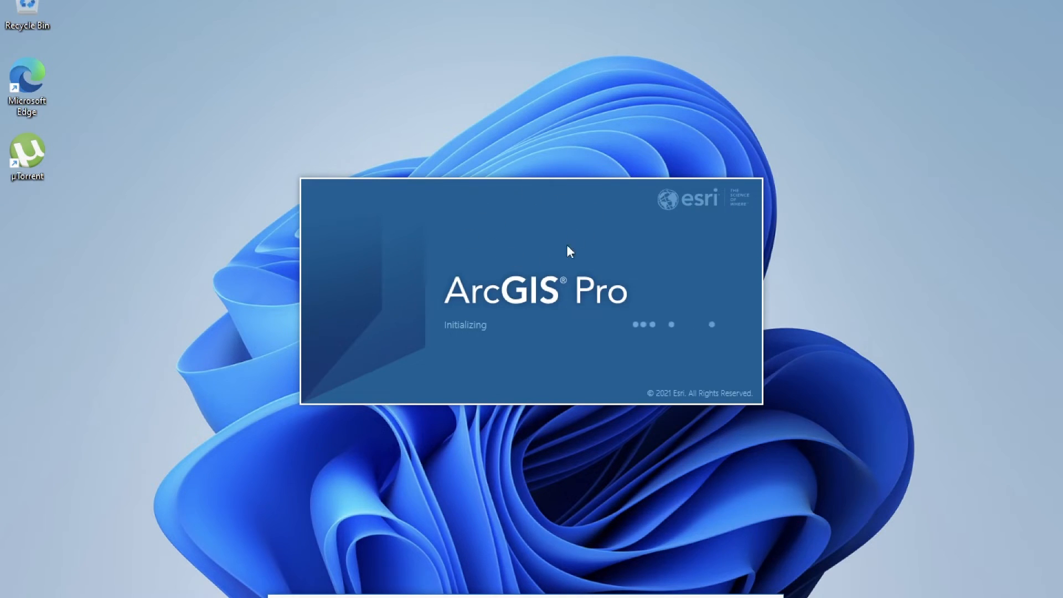
{"action": "mouse_move", "coordinate": [638, 236]}
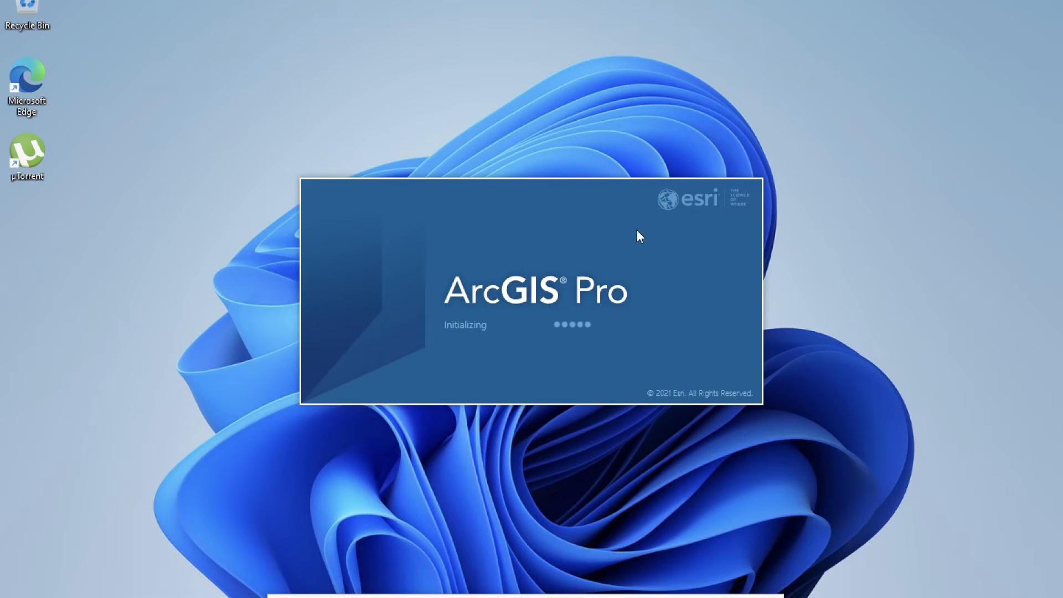
{"action": "mouse_move", "coordinate": [426, 259]}
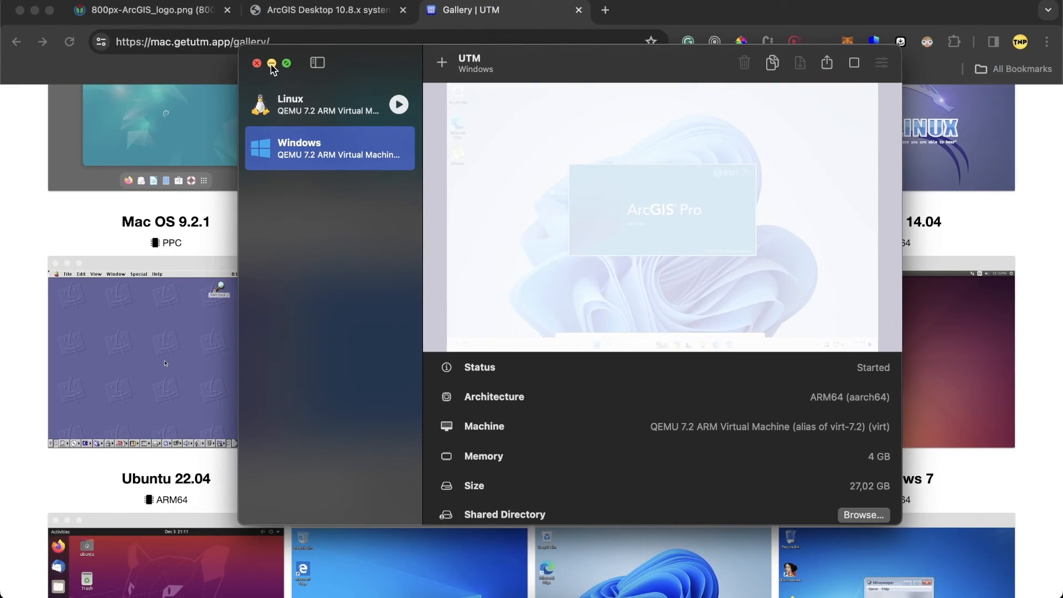
Minimize the UTM window, leaving the gallery with Windows 10, 11, 7 and XP images showing.
{"action": "left_click", "coordinate": [256, 63]}
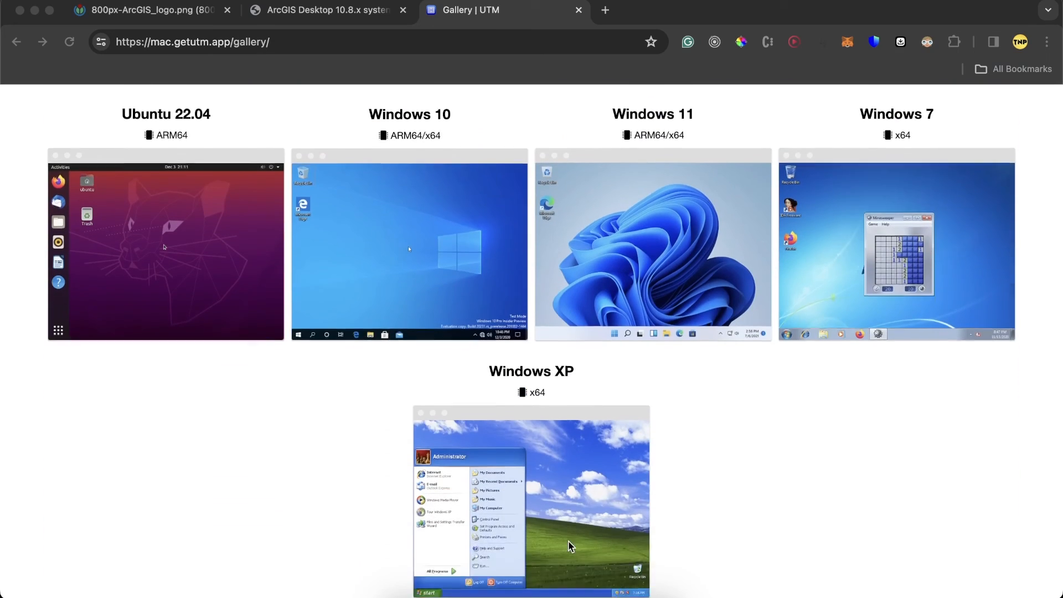
{"action": "scroll", "scroll_direction": "down", "scroll_amount": 3}
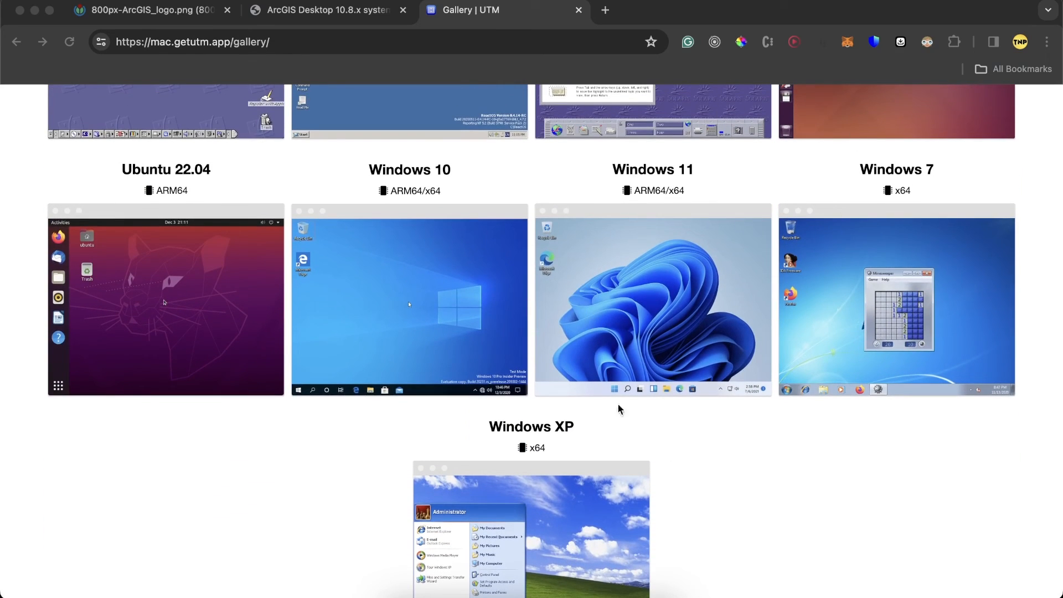